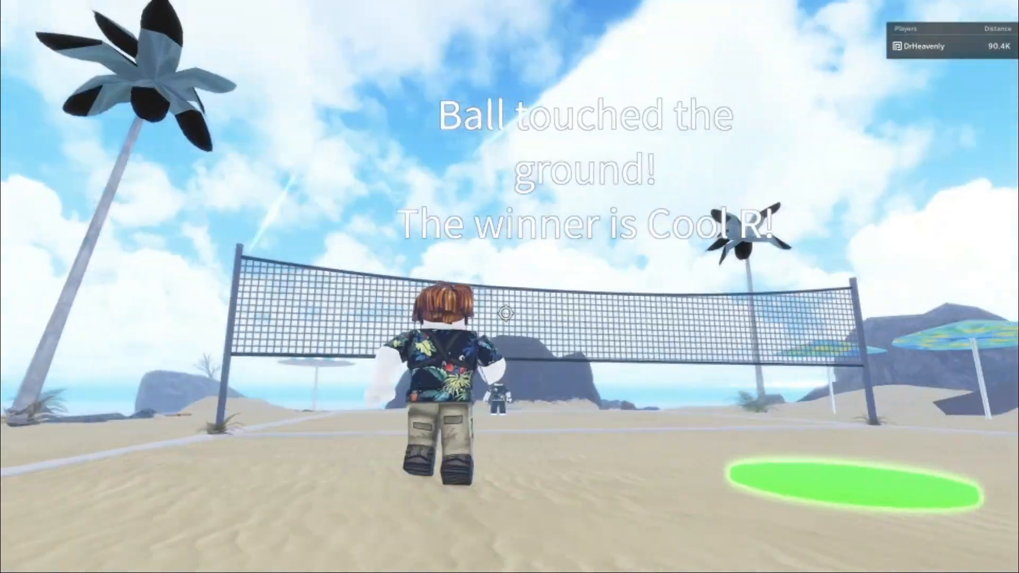
Walk away from the volleyball court toward the next dimension after the round ends.
key("w")
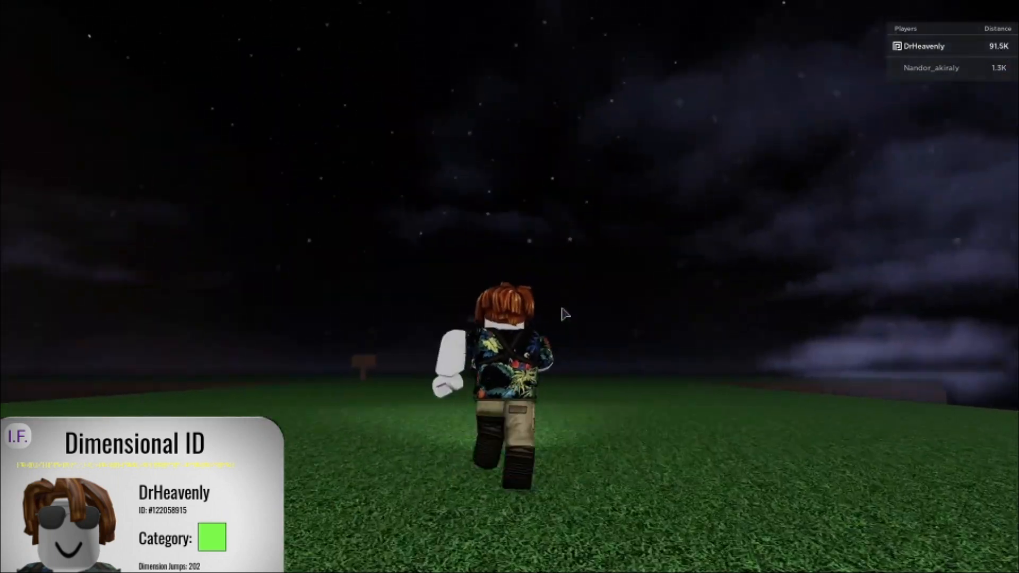
Run forward across the night-time starry grass field.
key("w")
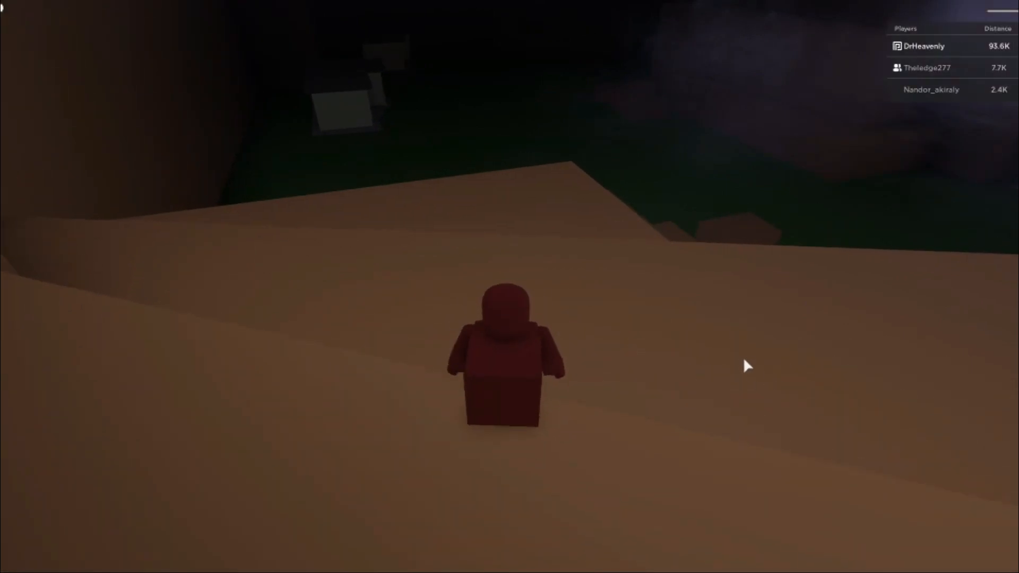
mouse_move(656, 319)
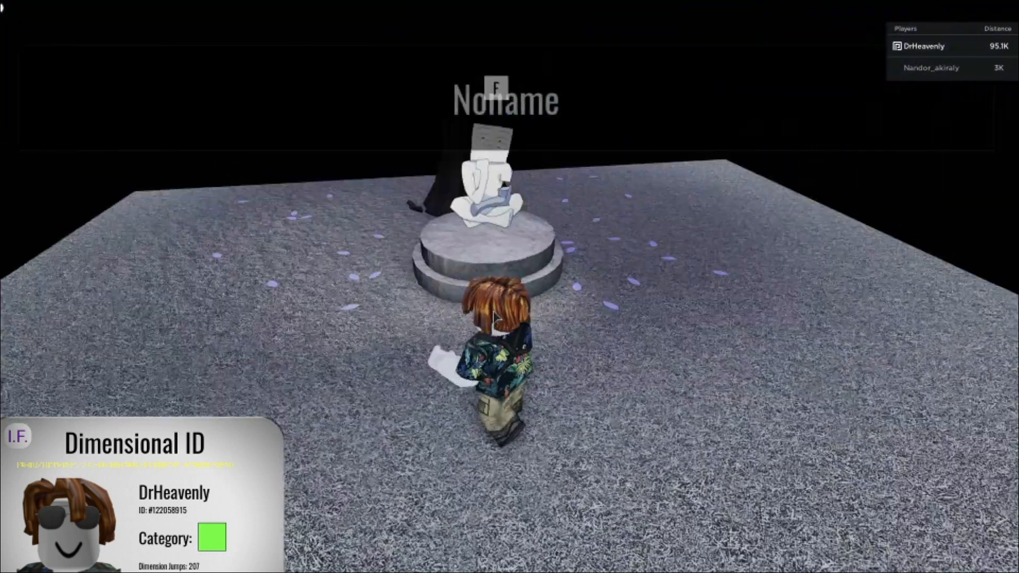
Talk to the Noname statue and ask about tools to reach the card shop list.
key("e")
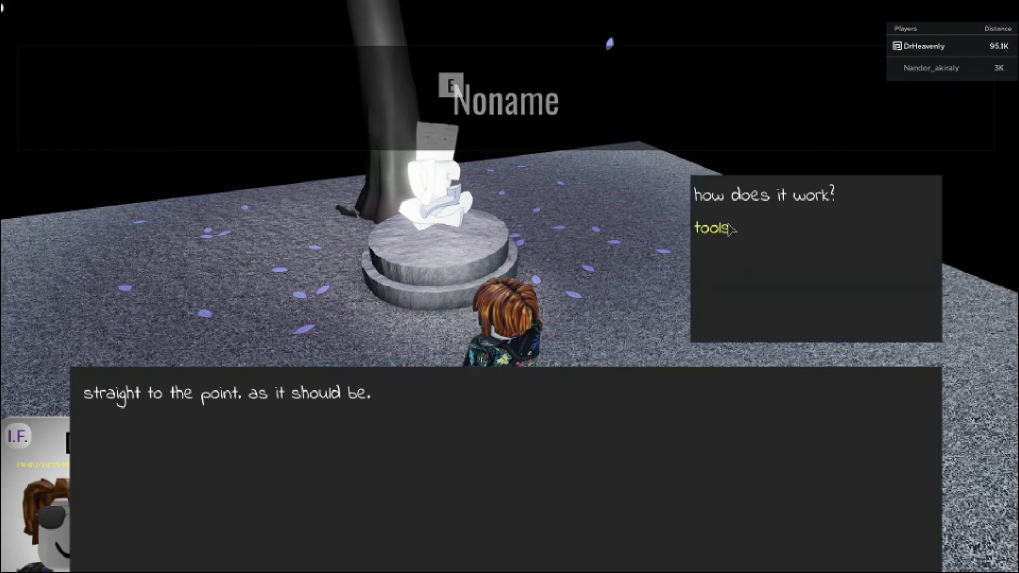
left_click(709, 229)
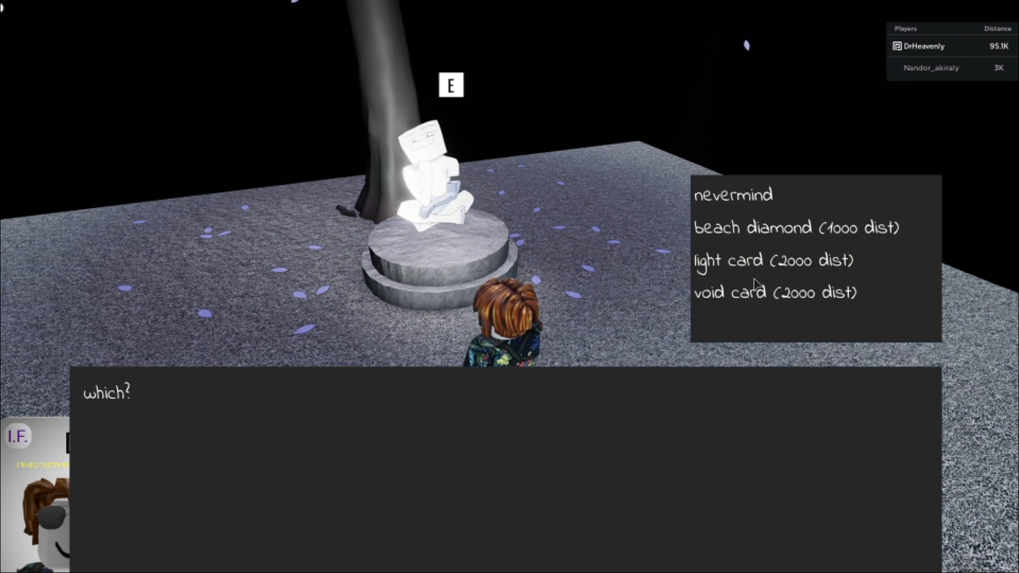
mouse_move(773, 232)
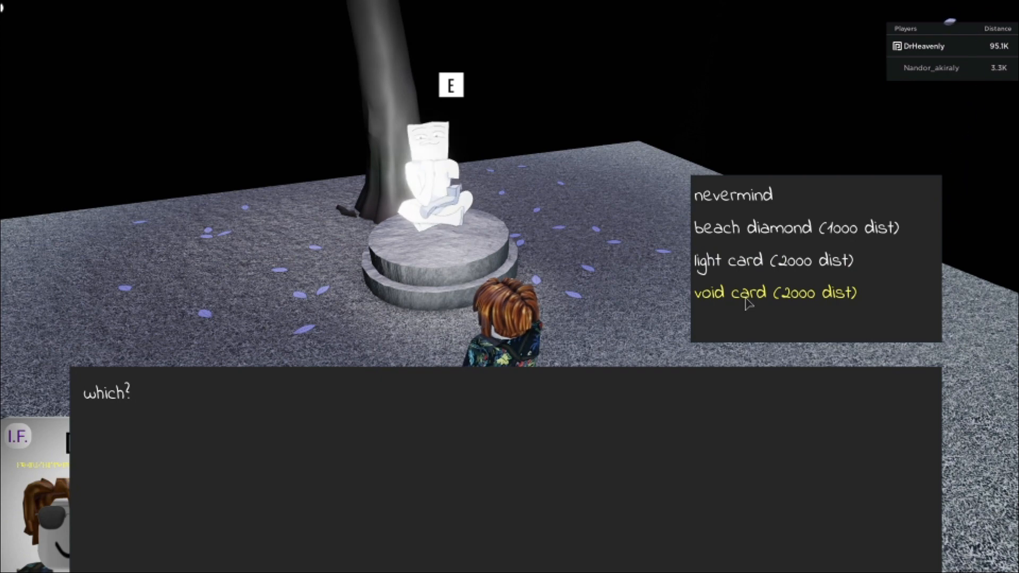
mouse_move(759, 261)
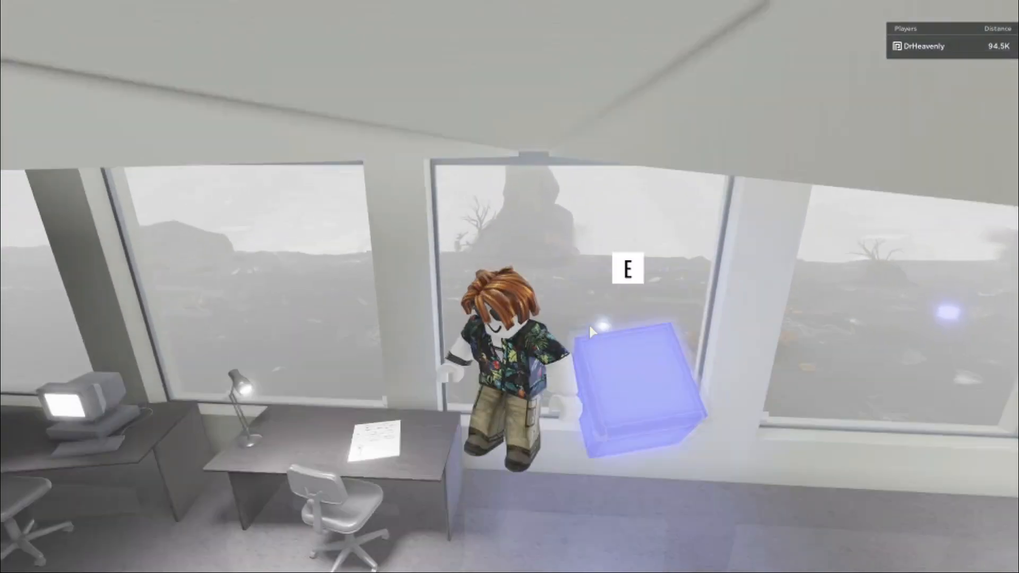
Use the glowing blue cube by the office windows to teleport to The List.
key("e")
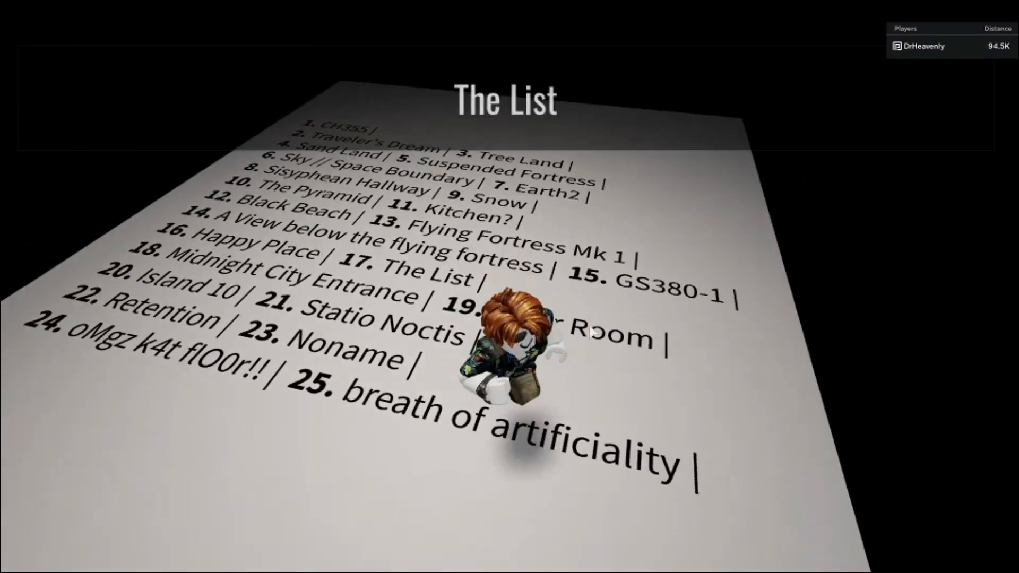